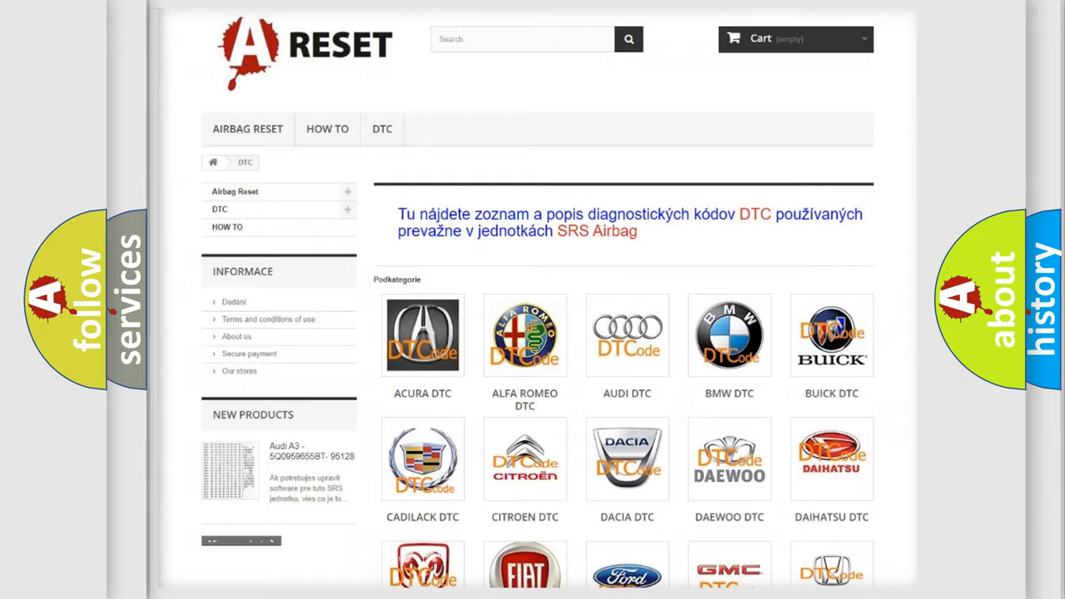
# Open the Jeep DTC subcategory from the grid and review its table of airbag diagnostic codes.
pyautogui.scroll(-3)
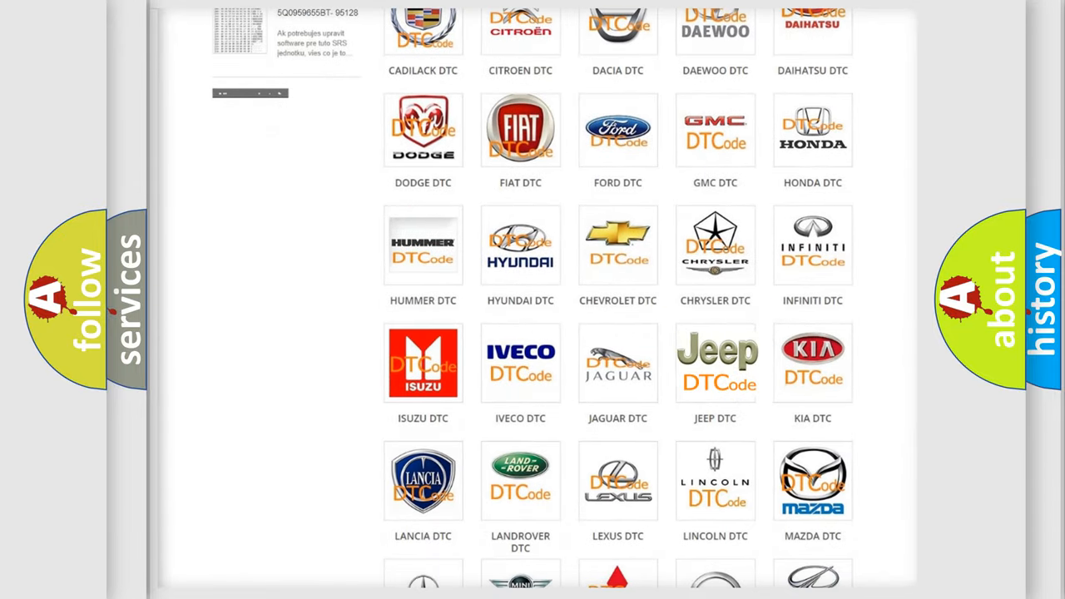
pyautogui.click(716, 363)
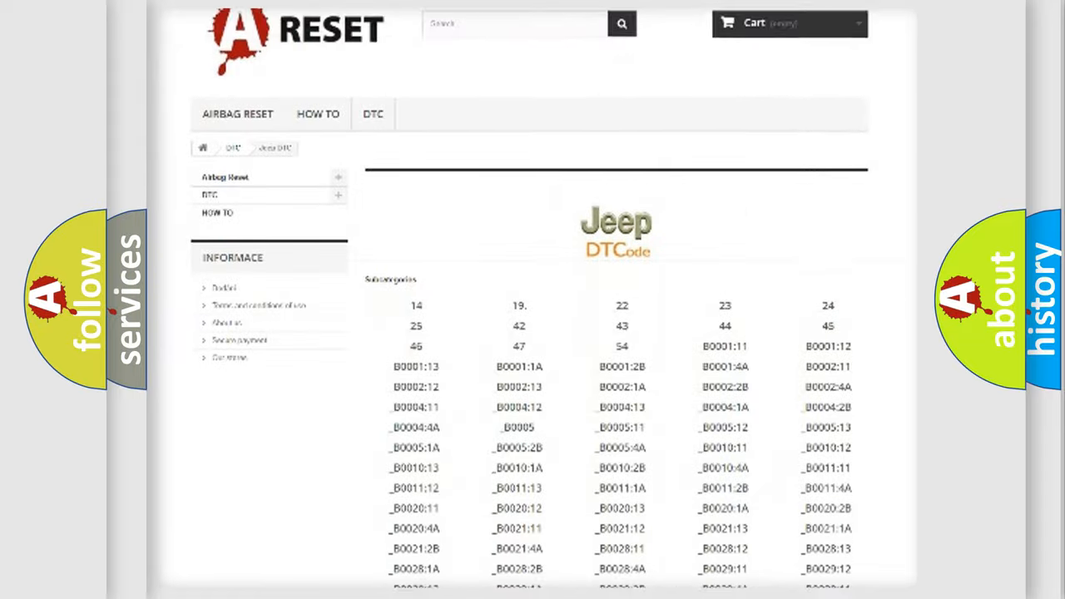
pyautogui.scroll(-3)
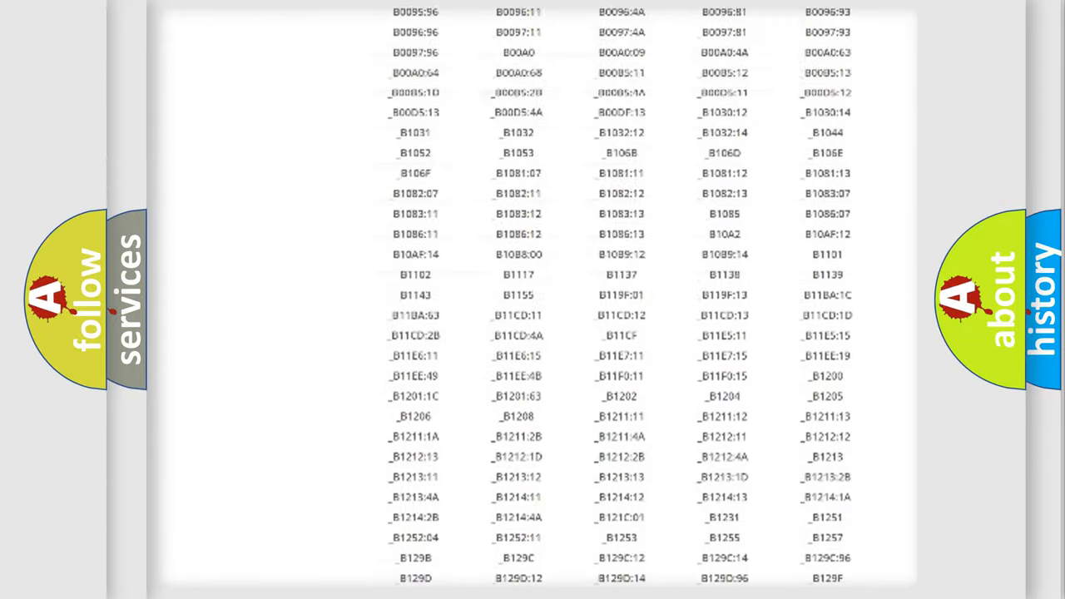
pyautogui.scroll(3)
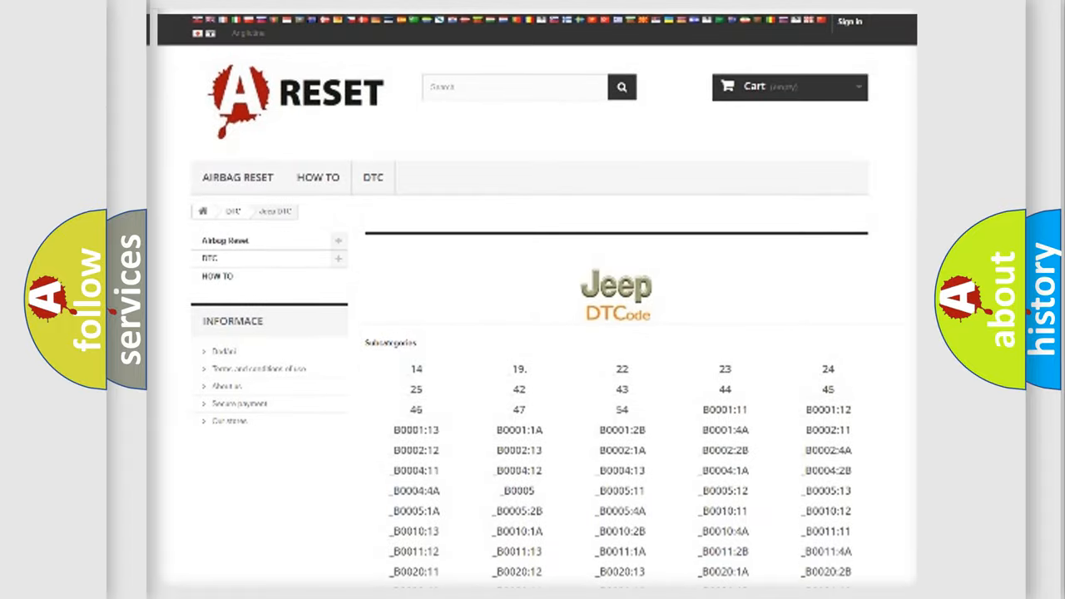